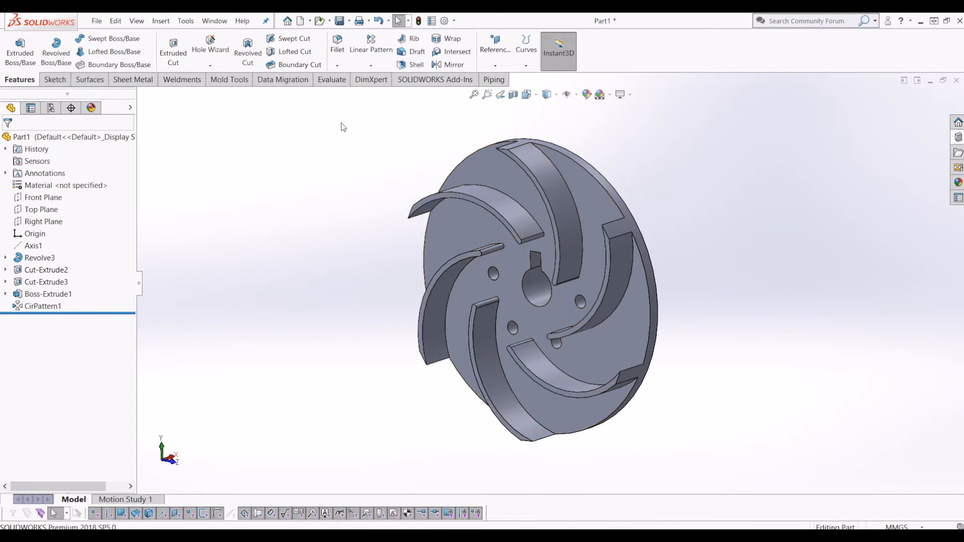
mouse_move(344, 20)
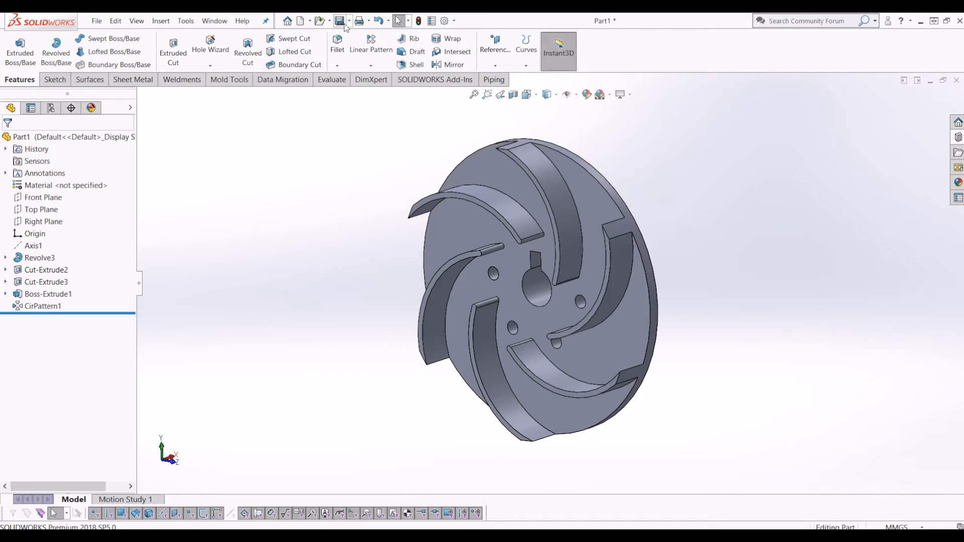
Start a Save As of the impeller part from the toolbar Save dropdown.
click(341, 20)
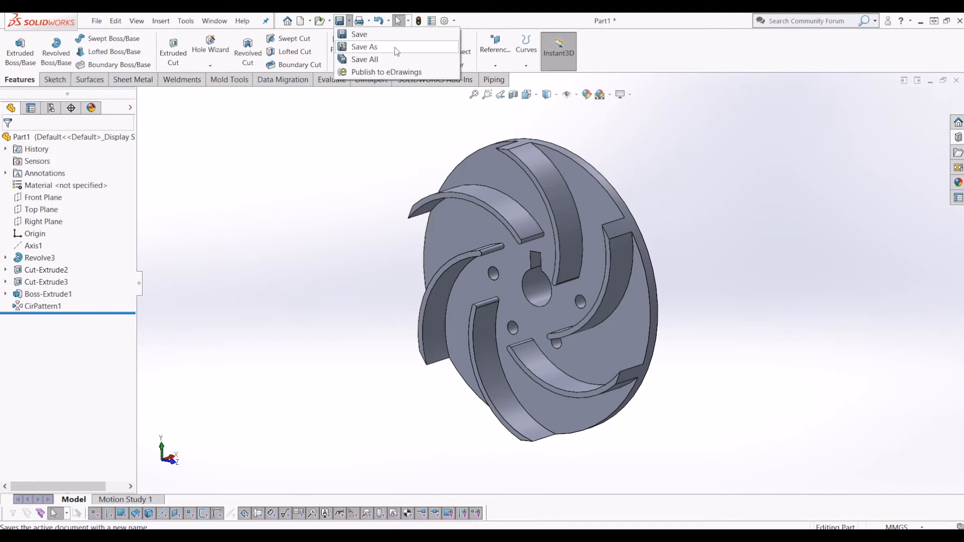
click(363, 47)
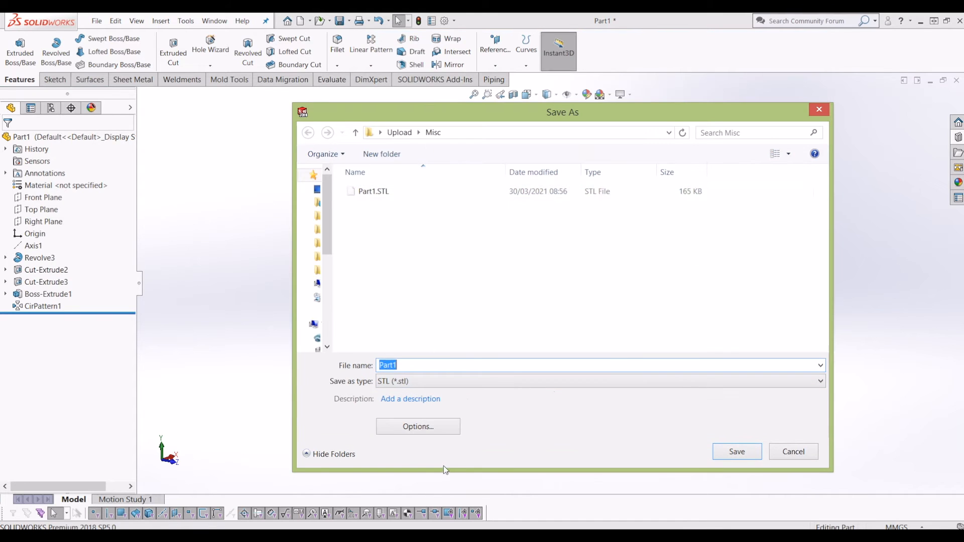
Bring up the STL export options from the Save As dialog.
click(417, 425)
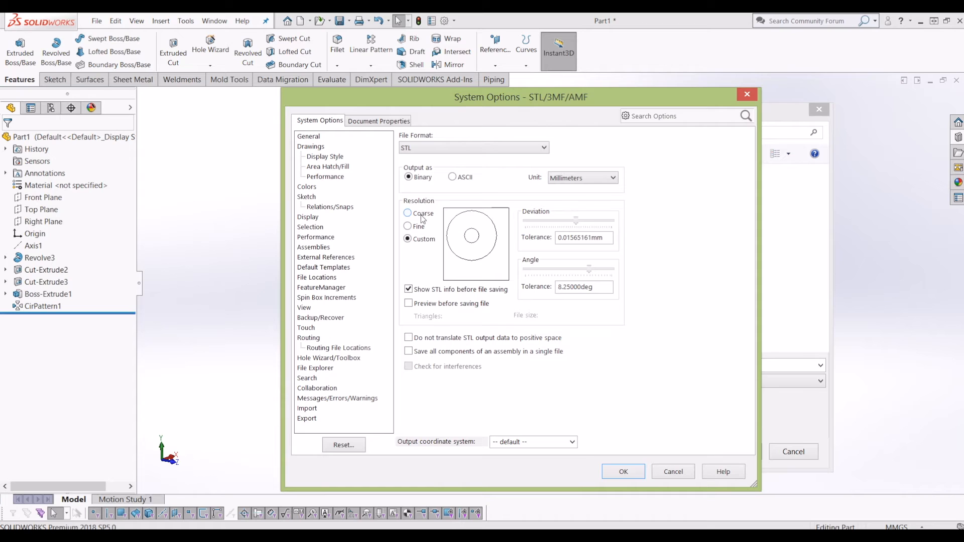
Set STL resolution to Fine and enable preview before saving (3344 triangles shown).
click(408, 213)
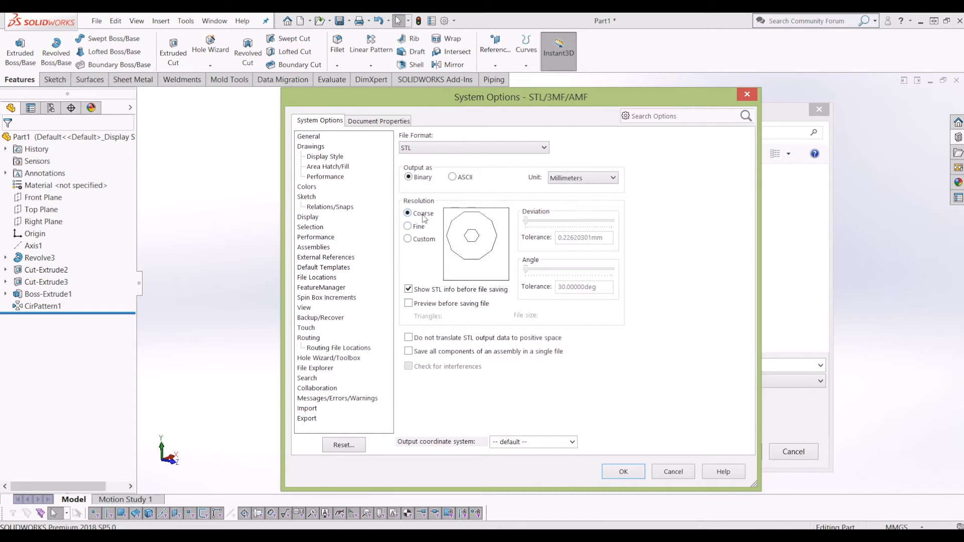
click(407, 239)
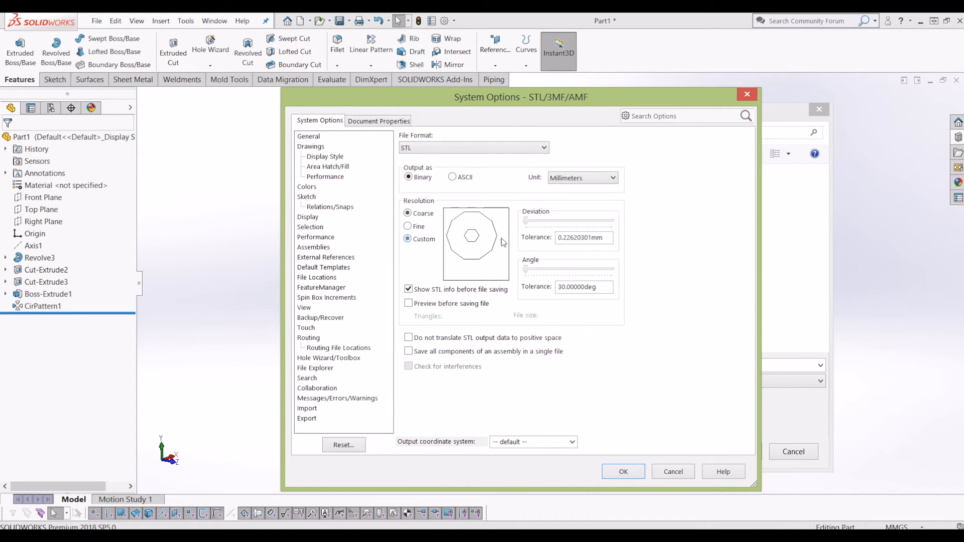
click(408, 226)
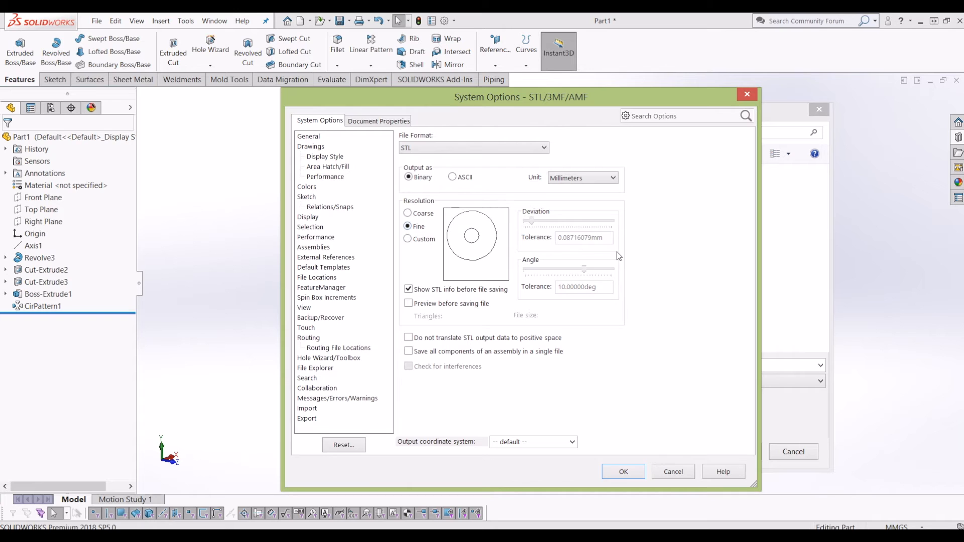
mouse_move(517, 295)
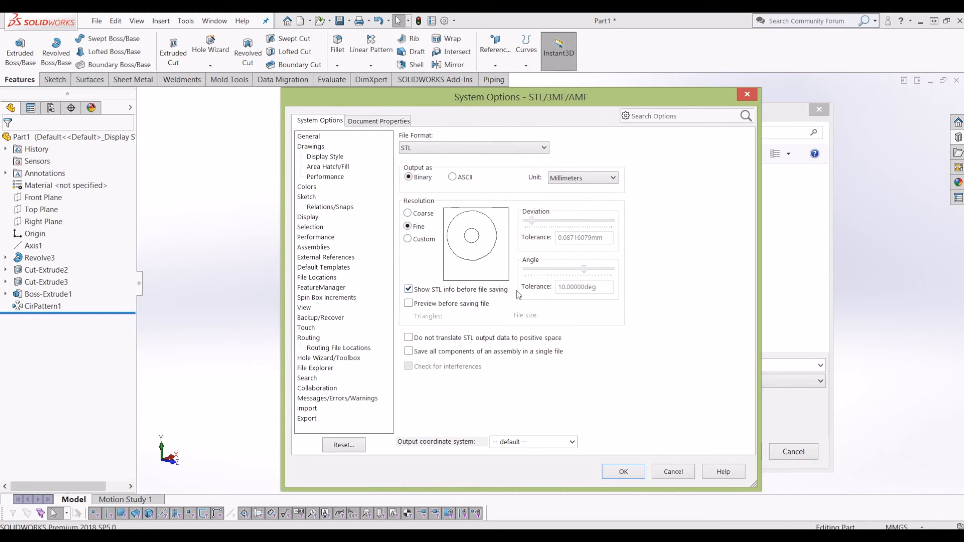
click(408, 304)
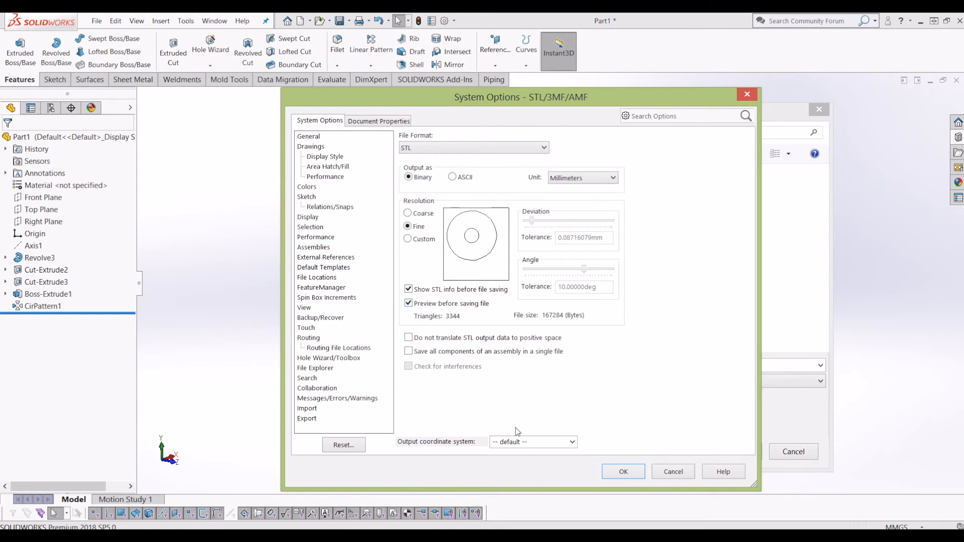
mouse_move(449, 321)
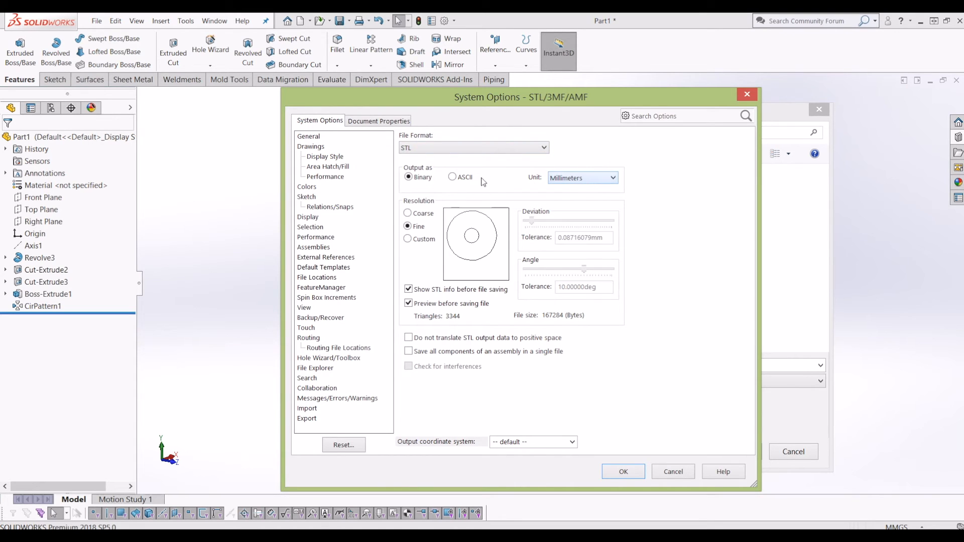
Switch the STL output to ASCII and confirm the export options.
click(452, 178)
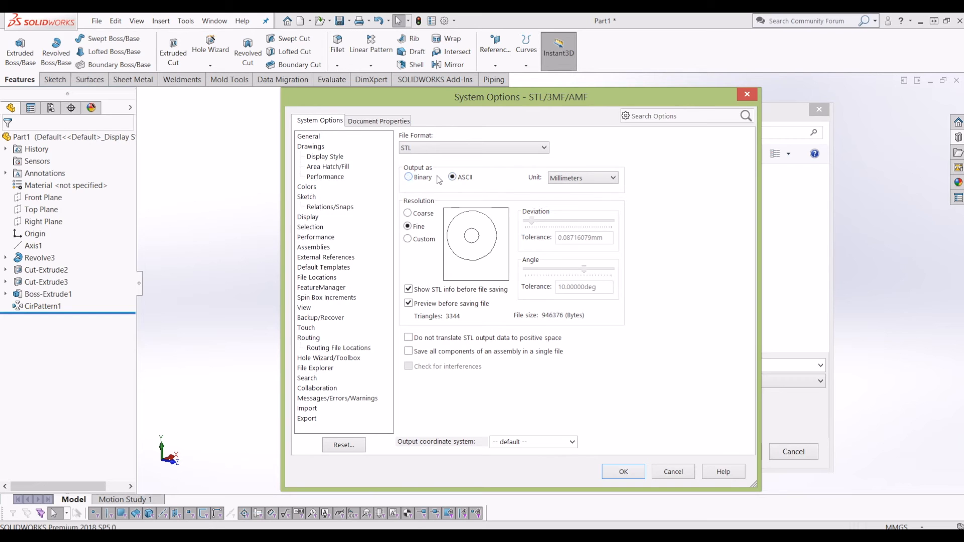
mouse_move(701, 490)
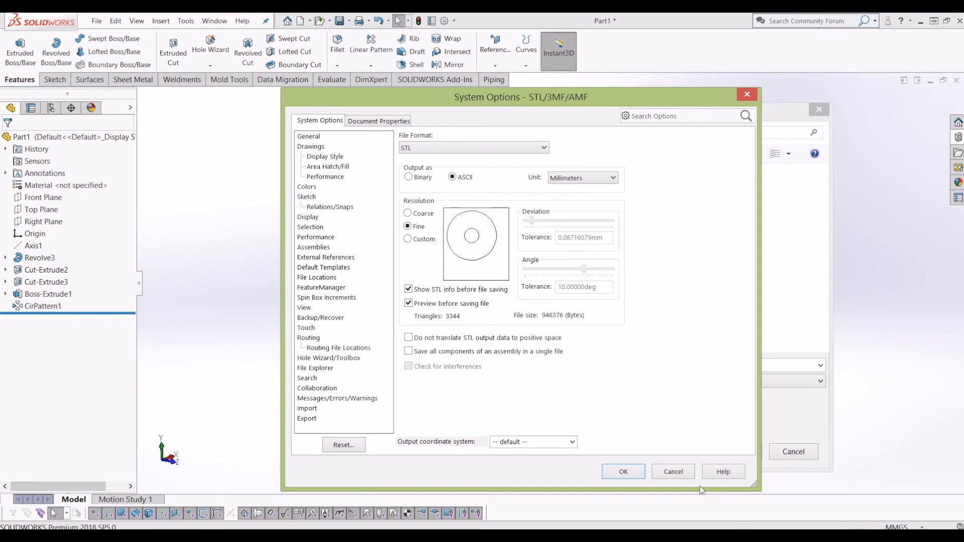
click(623, 472)
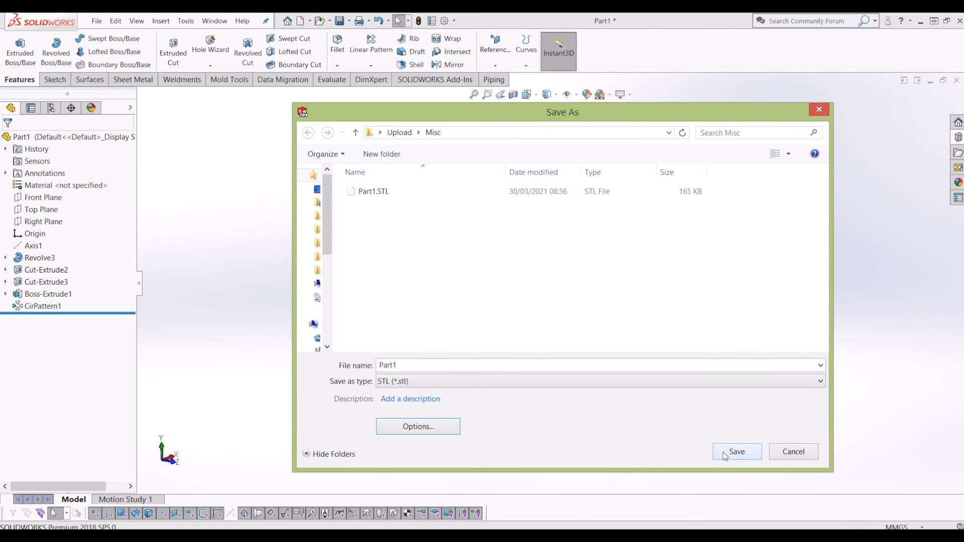
Save the ASCII STL over the existing Part1.STL after accepting the mesh preview.
click(736, 451)
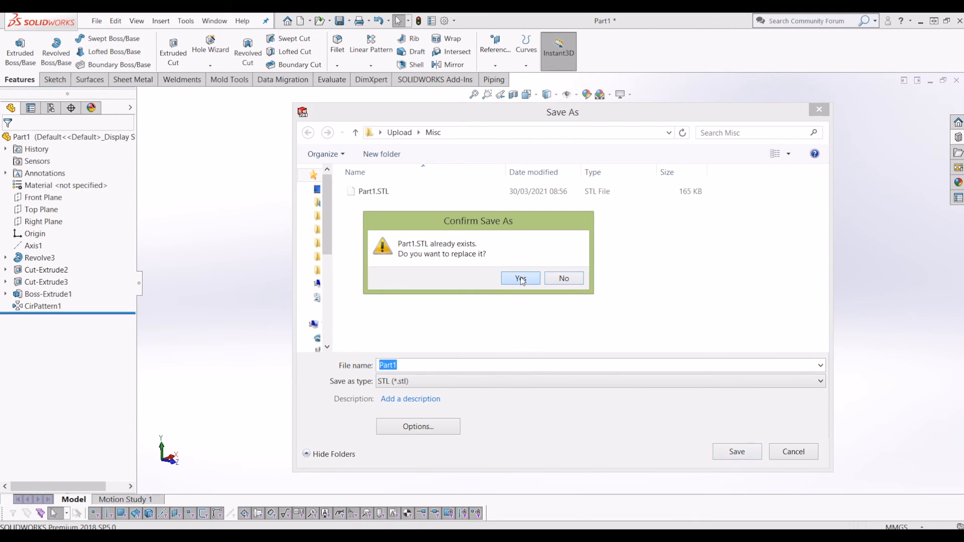
click(520, 278)
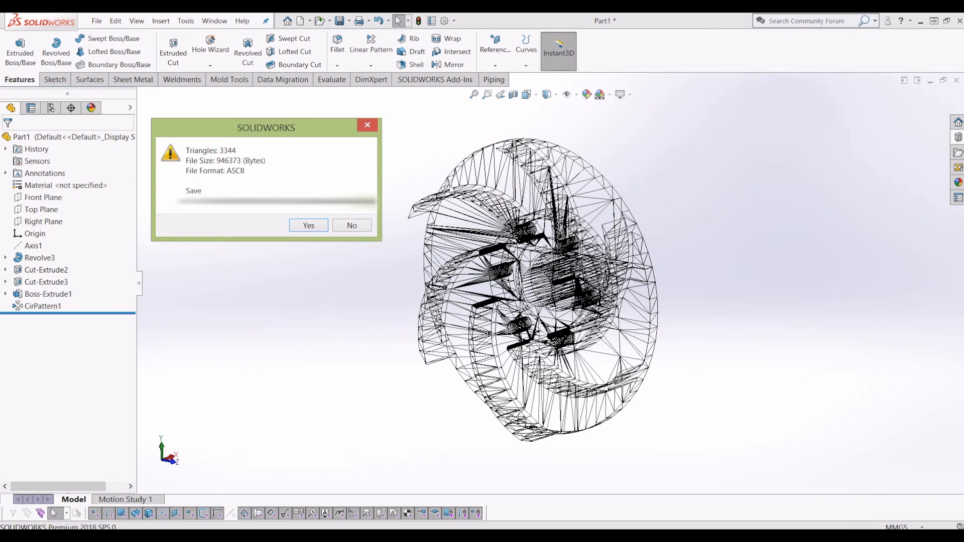
mouse_move(712, 224)
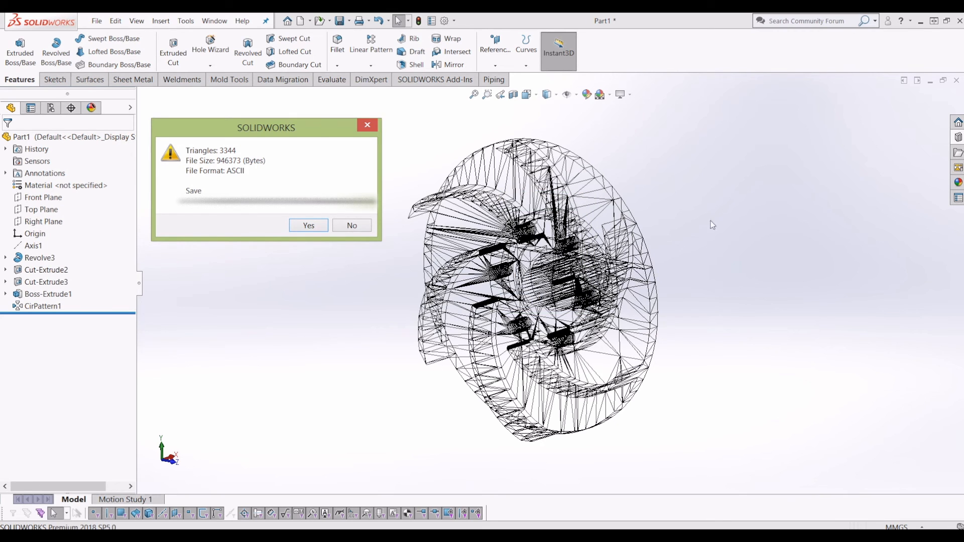
click(352, 225)
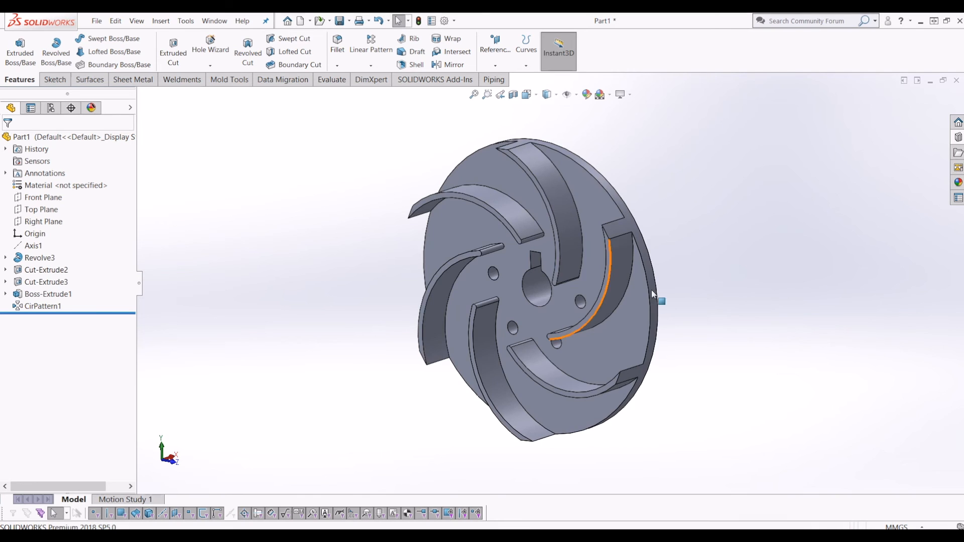